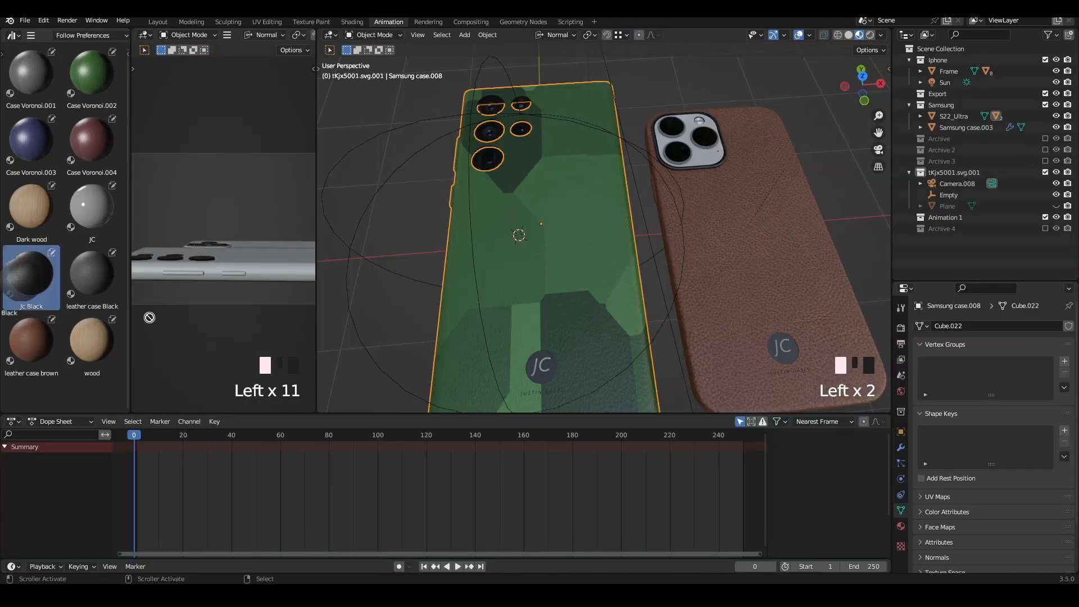
Apply Case Voronoi.004 and then a tan textured material from the asset library to the Samsung case
{"action": "left_click", "coordinate": [91, 140]}
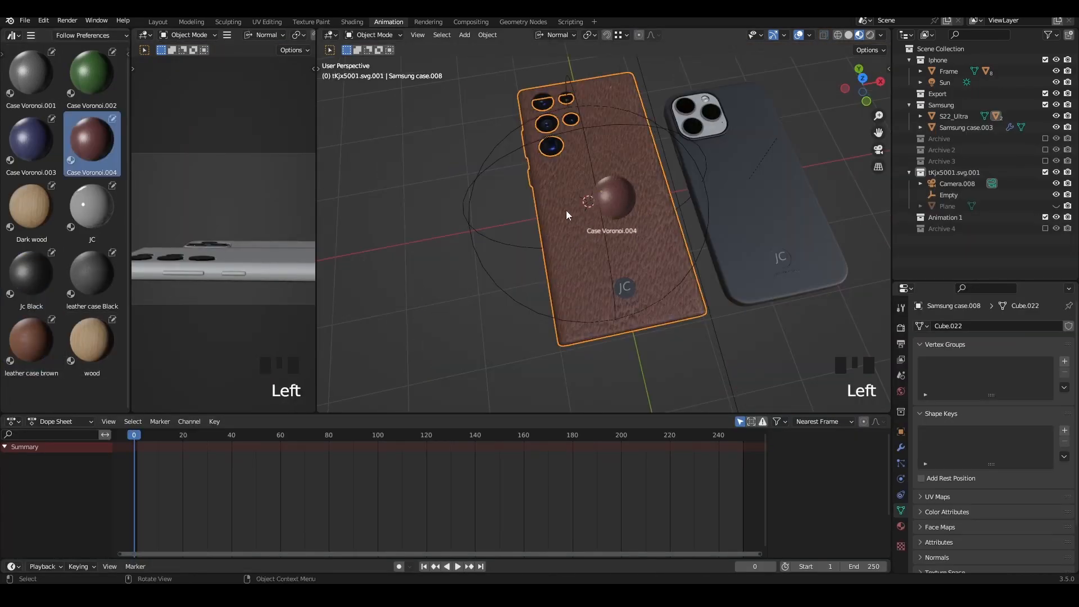
{"action": "left_click", "coordinate": [92, 275]}
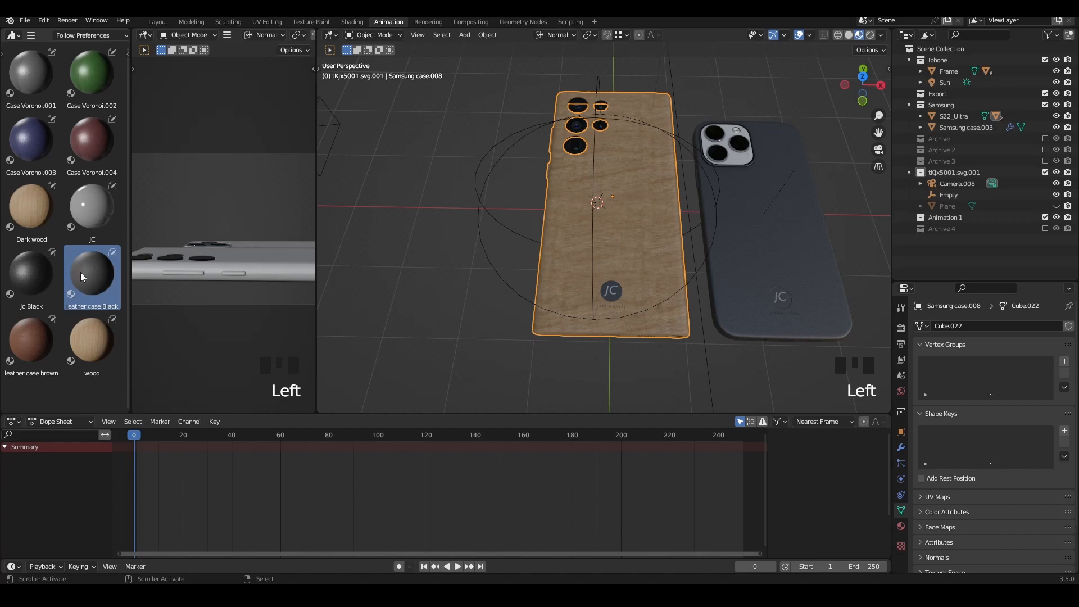